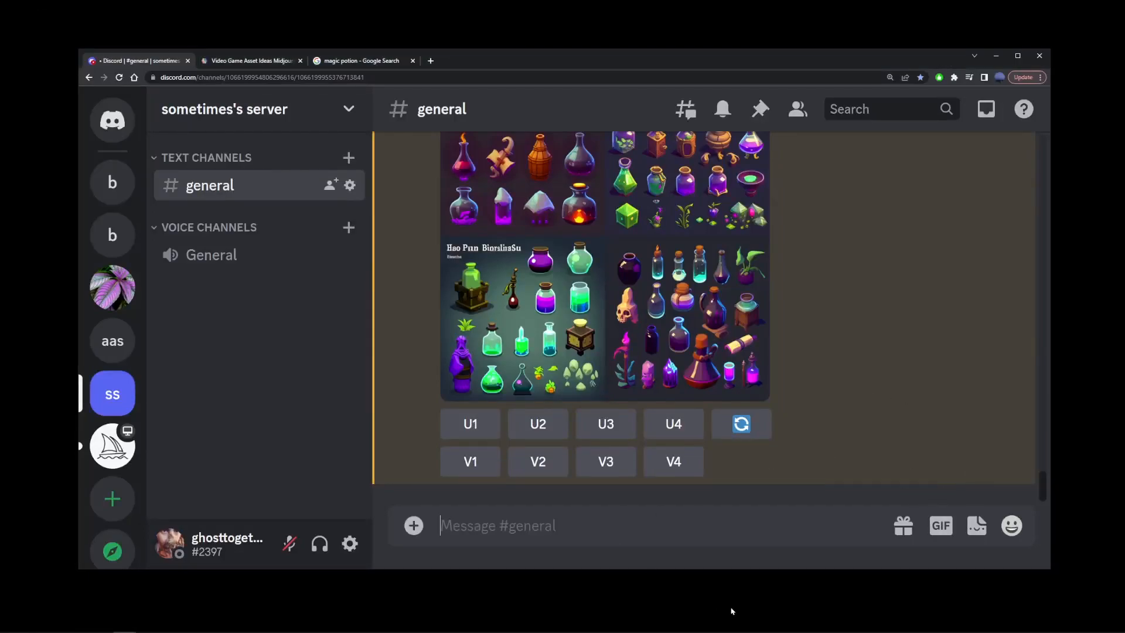
Step: Start a new /imagine command in the Midjourney channel
{"action": "type", "text": "/imagine prompt"}
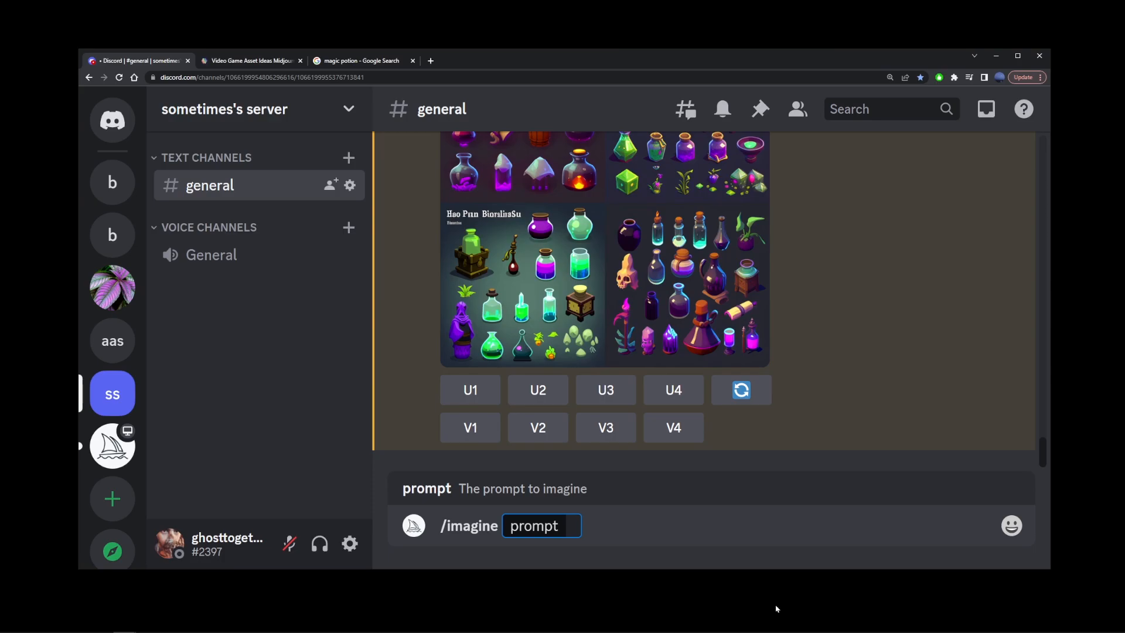
Step: Submit the prompt 'magic potion, maximum texture detail, high res'
{"action": "type", "text": "m"}
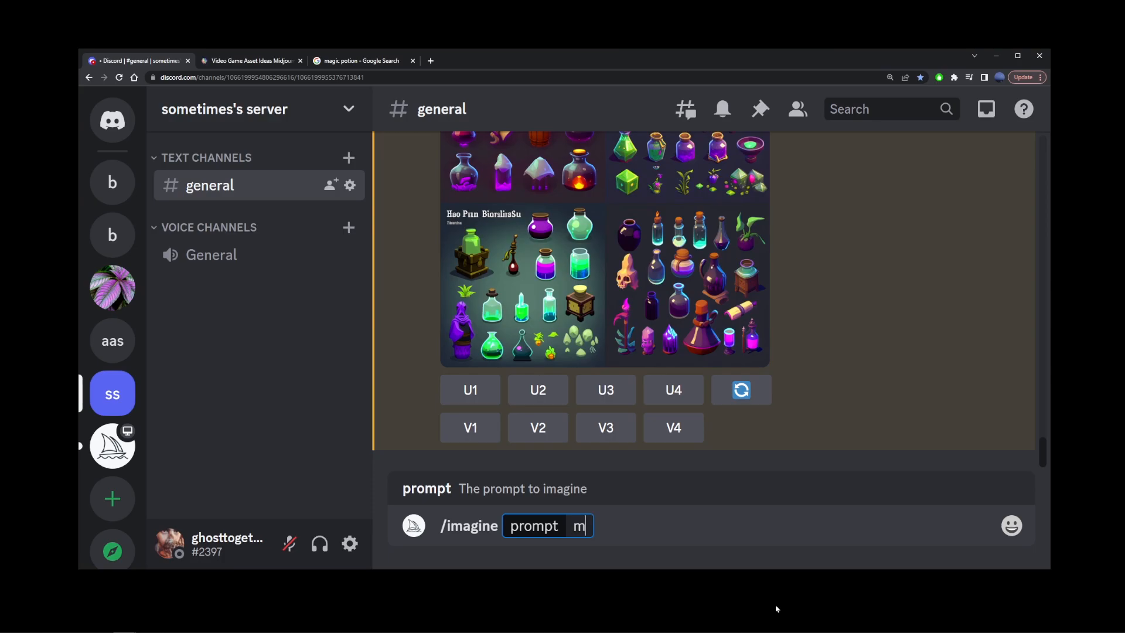
{"action": "type", "text": "agic potion,"}
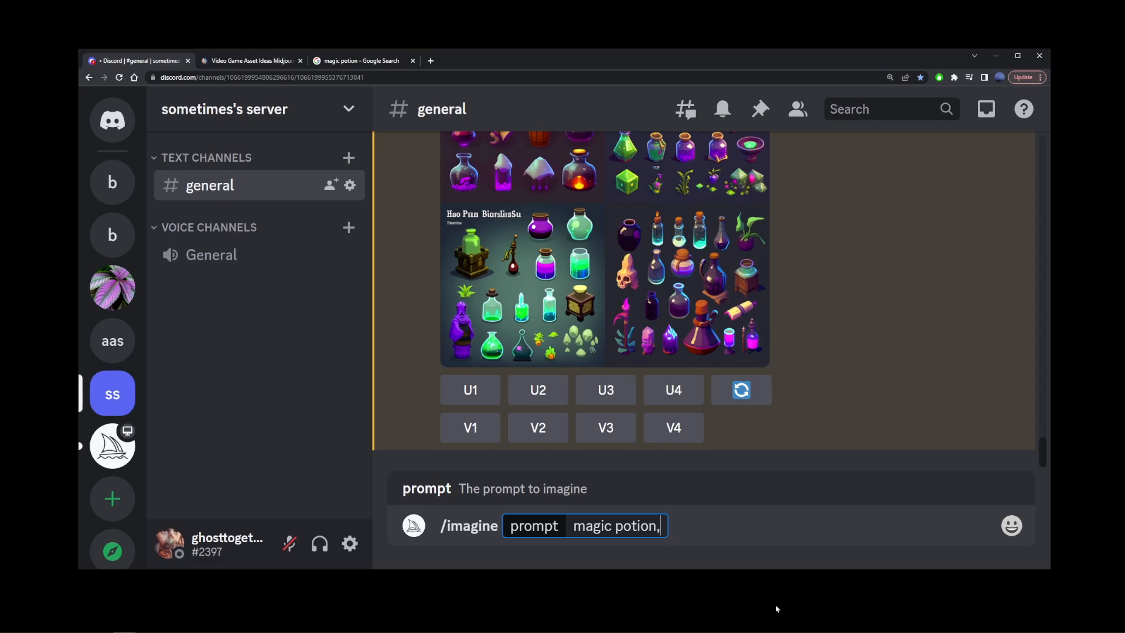
{"action": "type", "text": "maximu texture detai"}
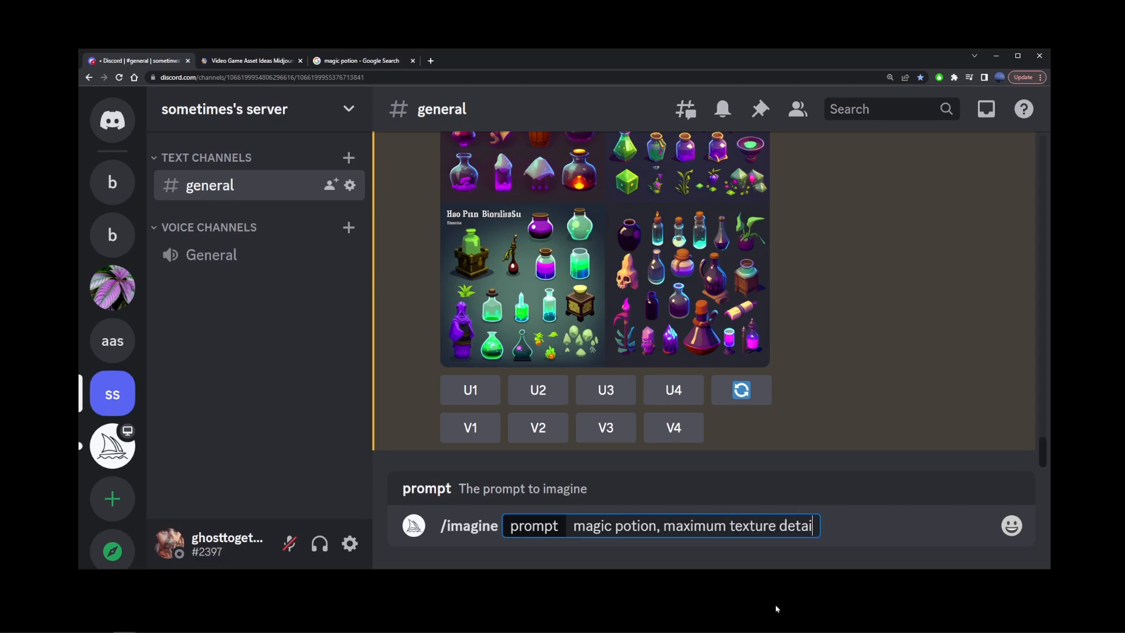
{"action": "type", "text": ", hig"}
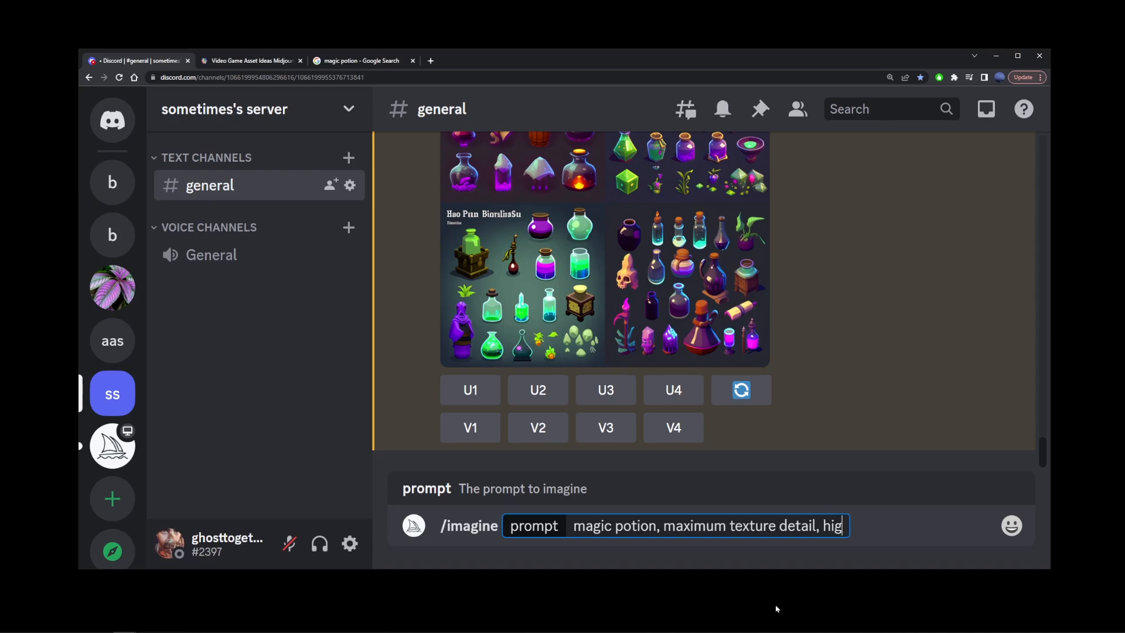
{"action": "key", "text": "Return"}
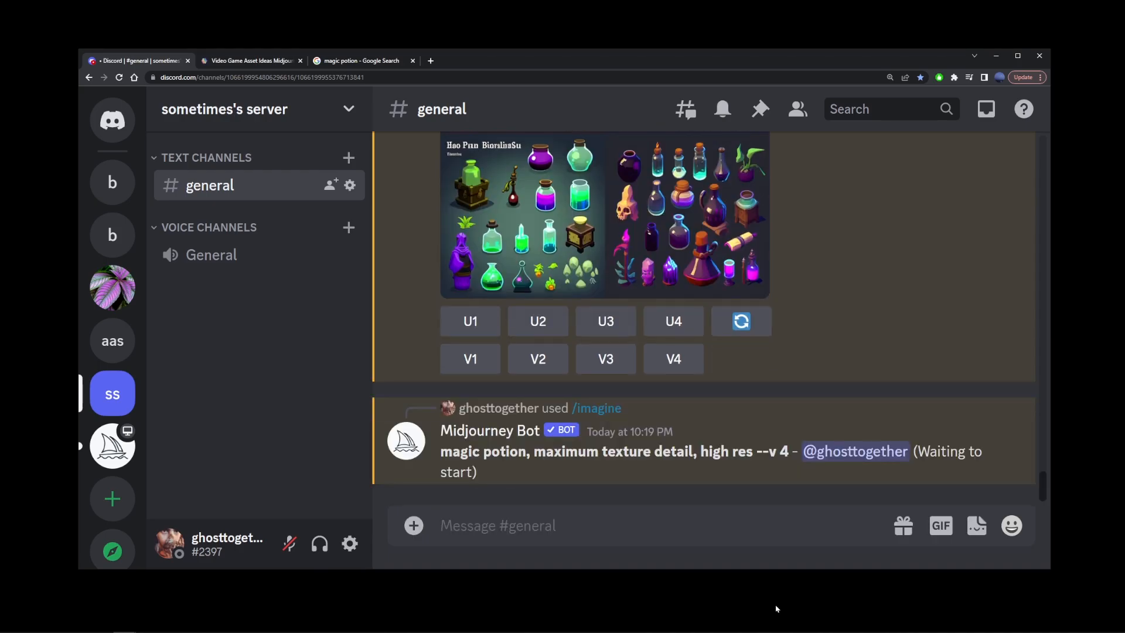
Step: Upscale the fiery orange potion bottle and grab the upscaled image's link
{"action": "scroll", "scroll_direction": "down", "scroll_amount": 3}
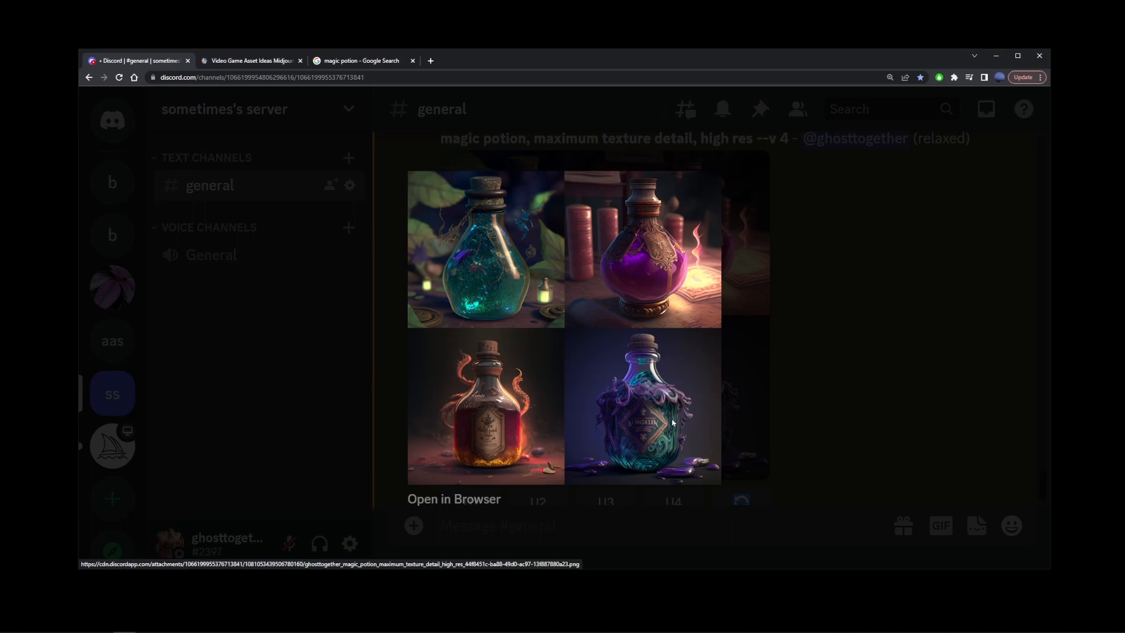
{"action": "mouse_move", "coordinate": [499, 412]}
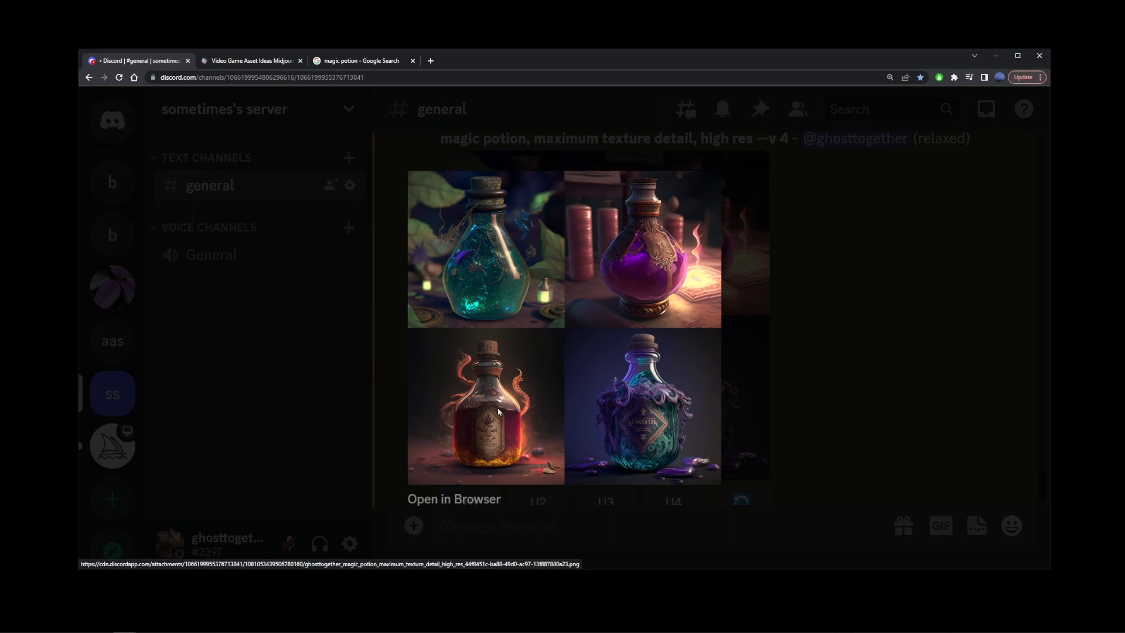
{"action": "mouse_move", "coordinate": [505, 423]}
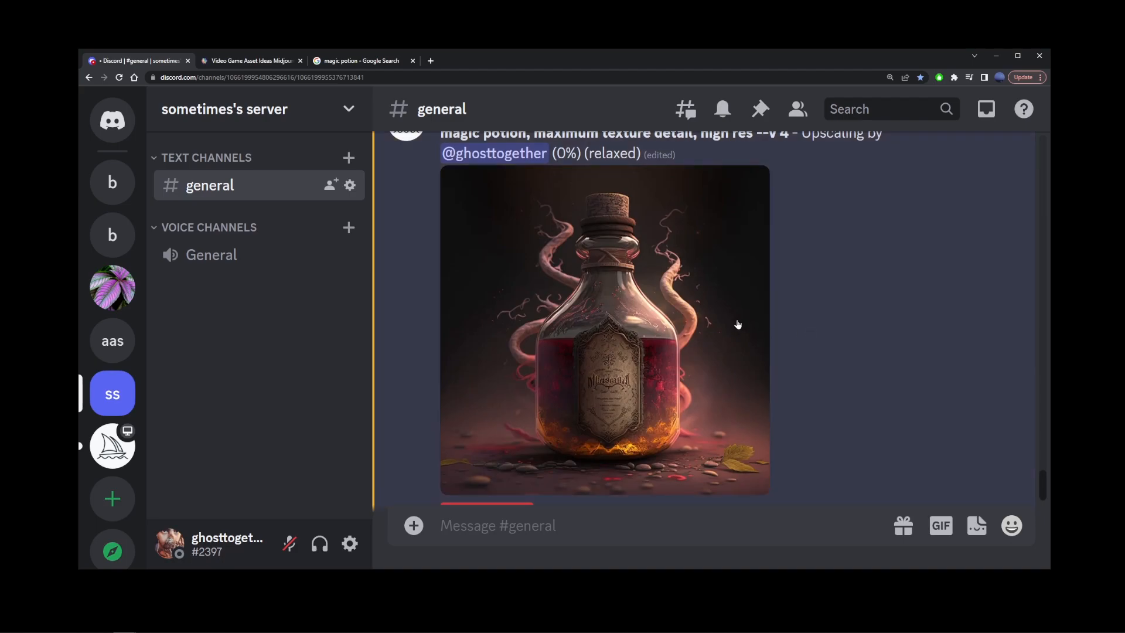
{"action": "right_click", "coordinate": [605, 330]}
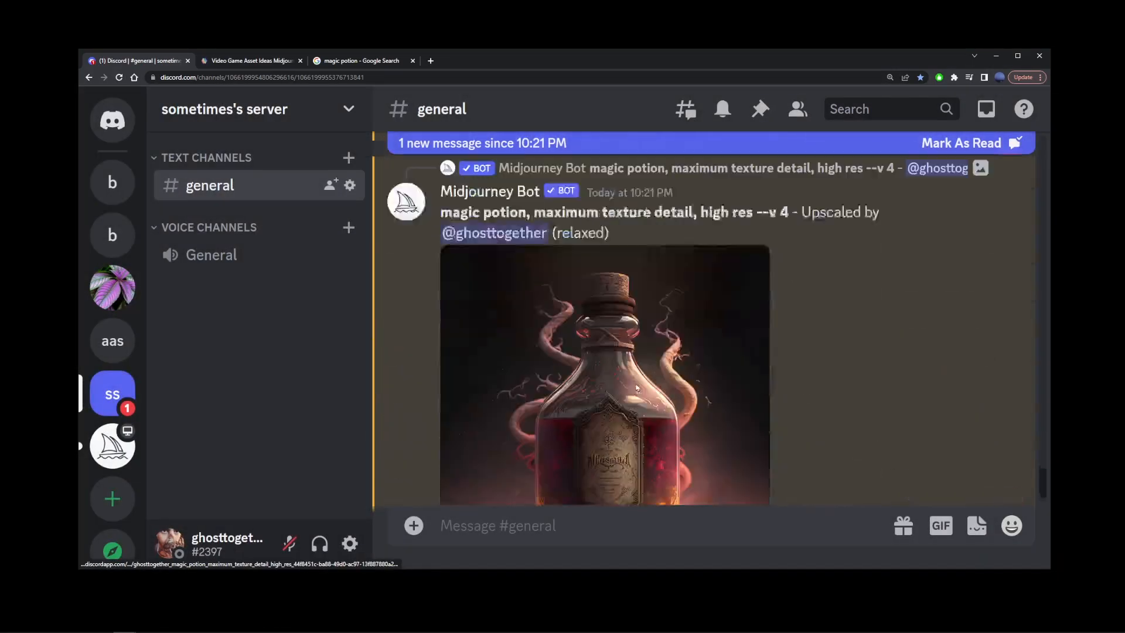
{"action": "scroll", "scroll_direction": "down", "scroll_amount": 3}
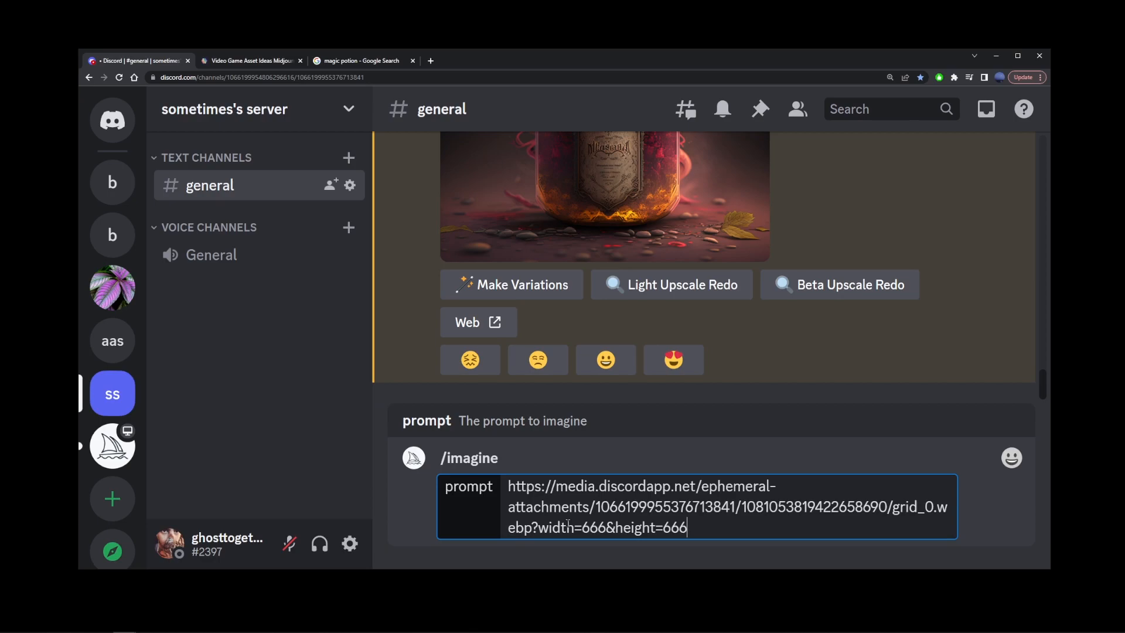
Step: After the image link, add 'sprite sheet, game assets, potion, light and shadow, high res, maximum texture quality'
{"action": "type", "text": "sprite sheet"}
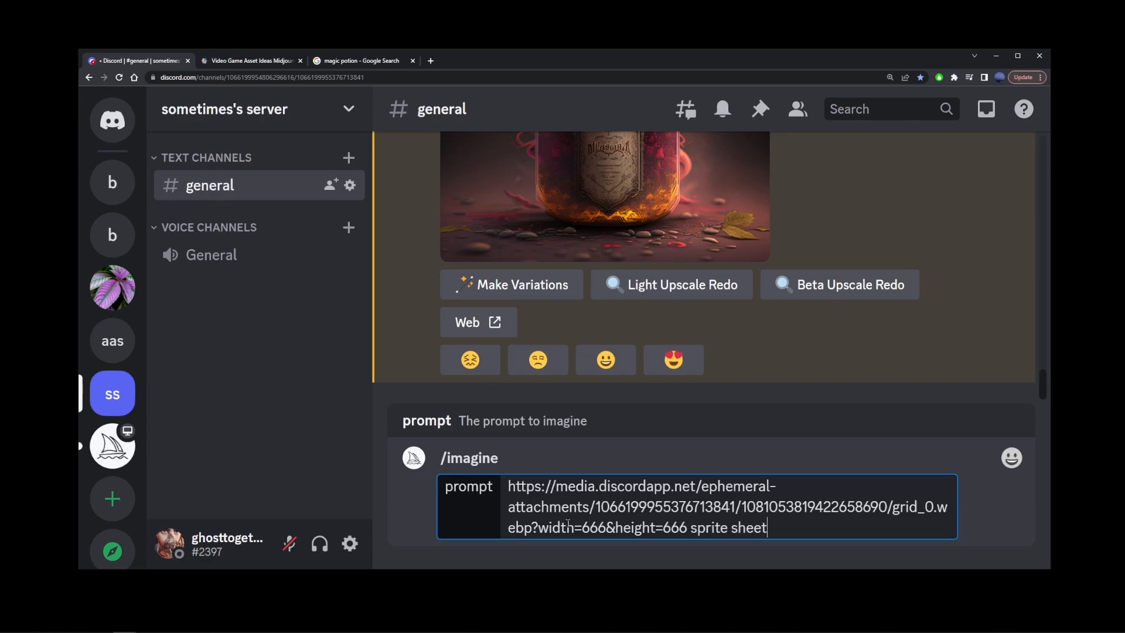
{"action": "type", "text": ", game as"}
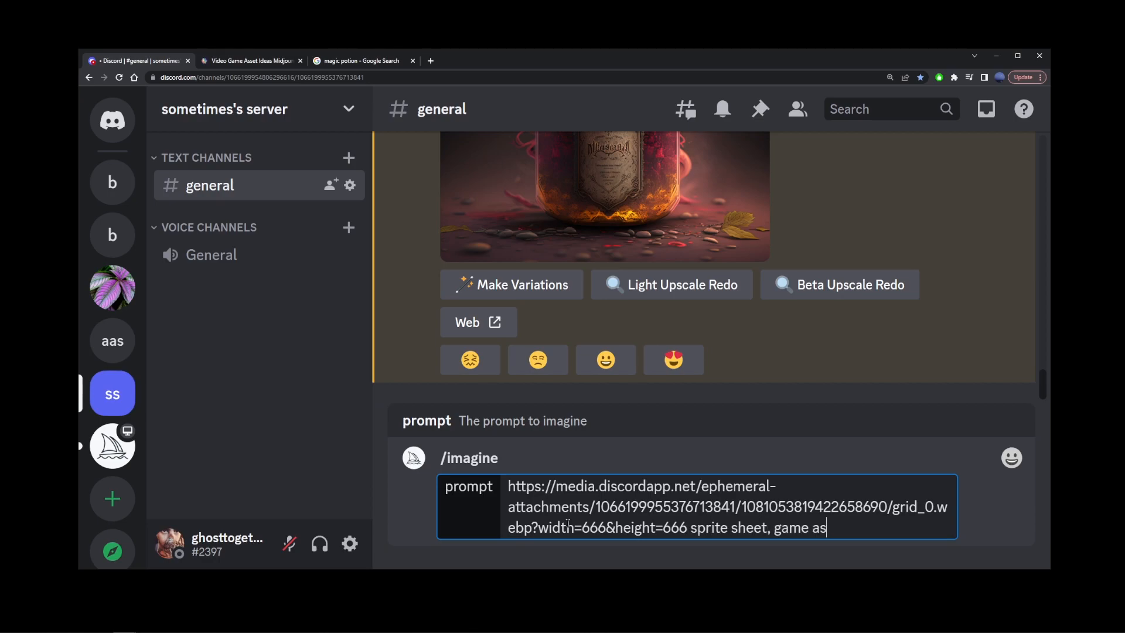
{"action": "type", "text": "sets,"}
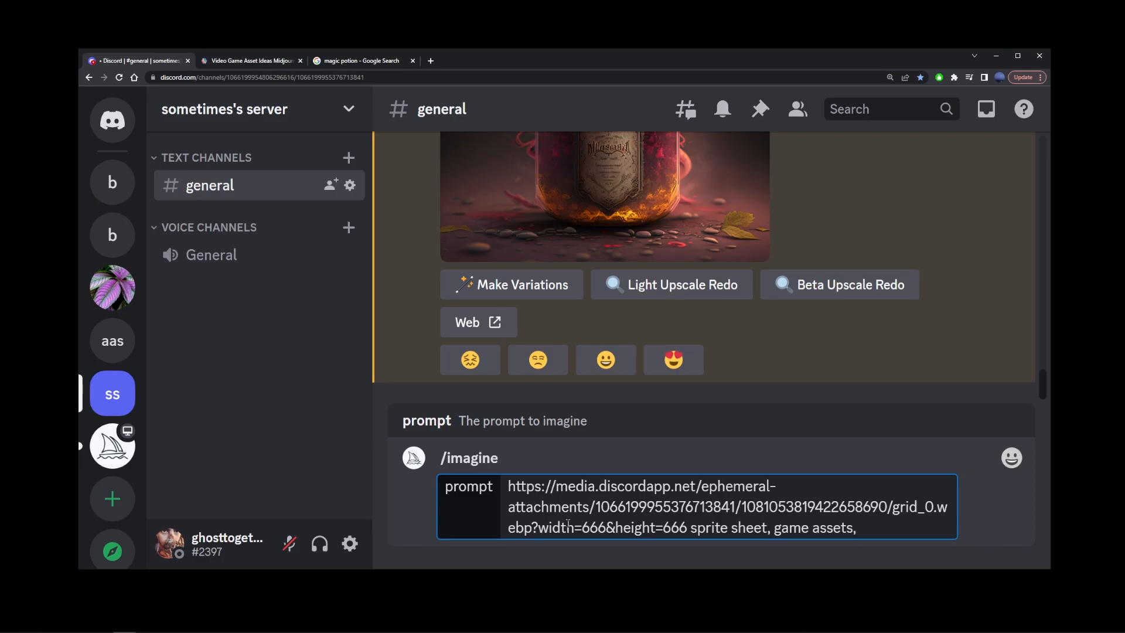
{"action": "type", "text": "potion"}
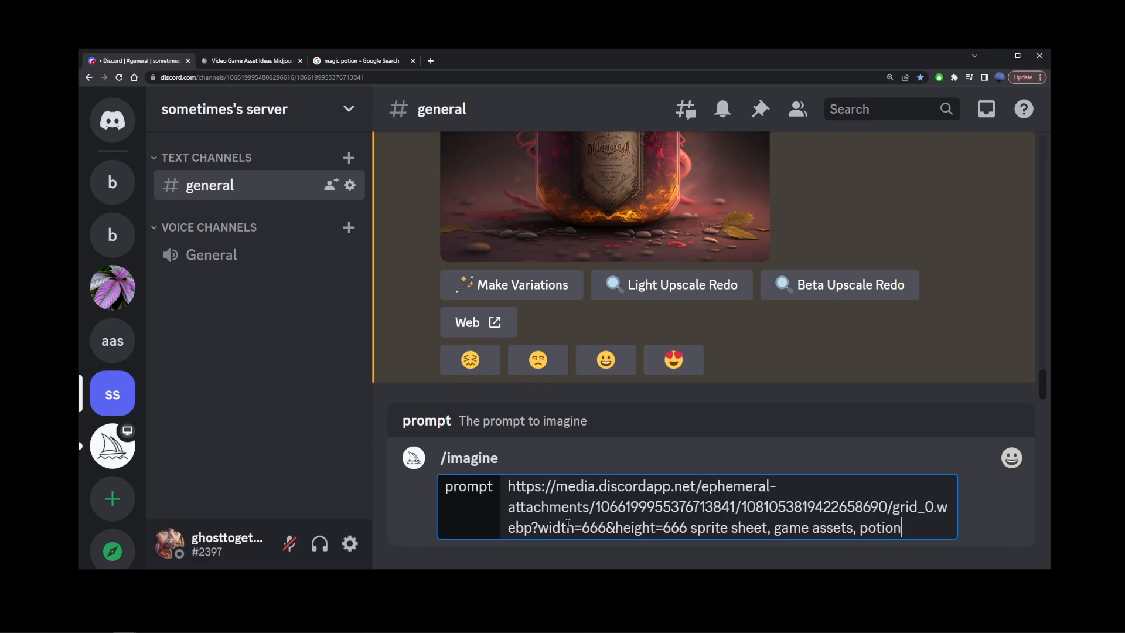
{"action": "type", "text": ", 3d model"}
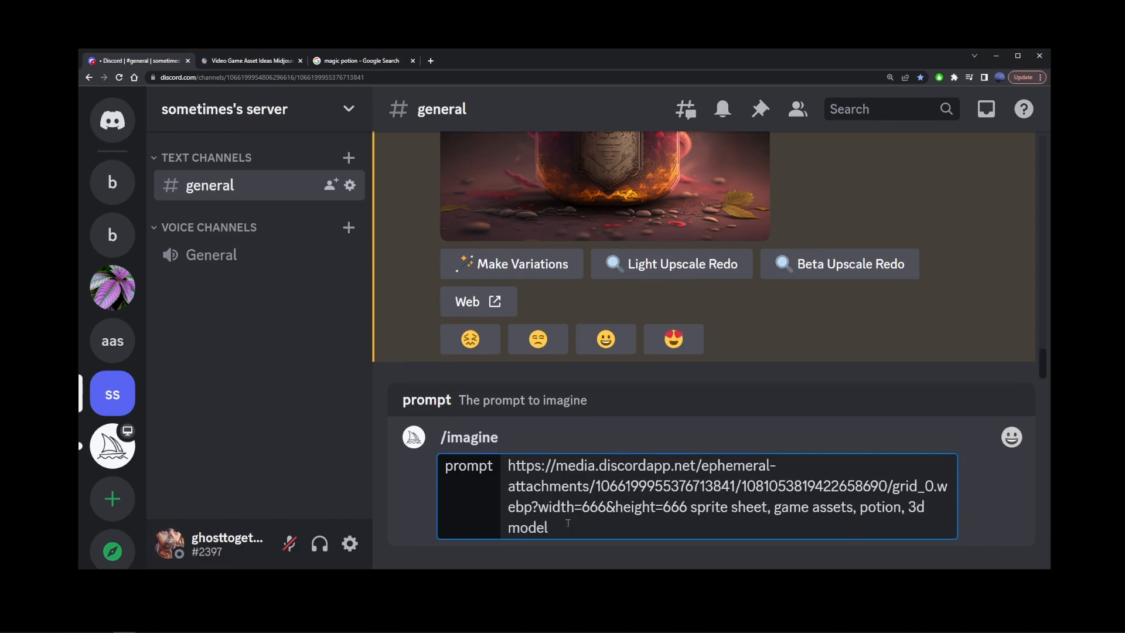
{"action": "type", "text": ", light and shadow,"}
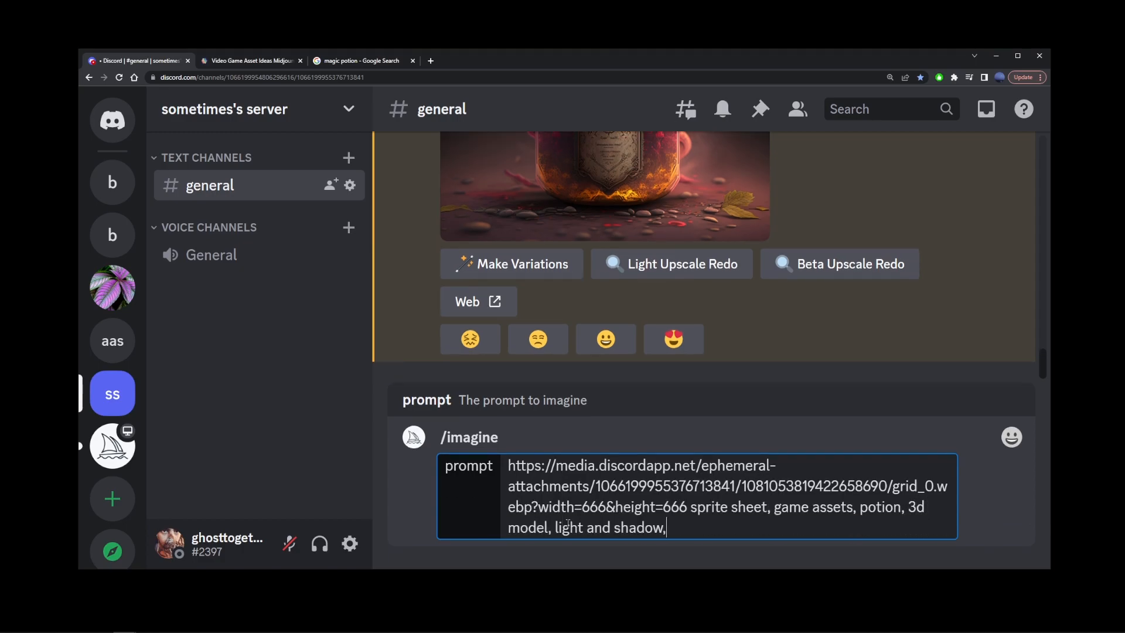
{"action": "type", "text": "high res, maxi"}
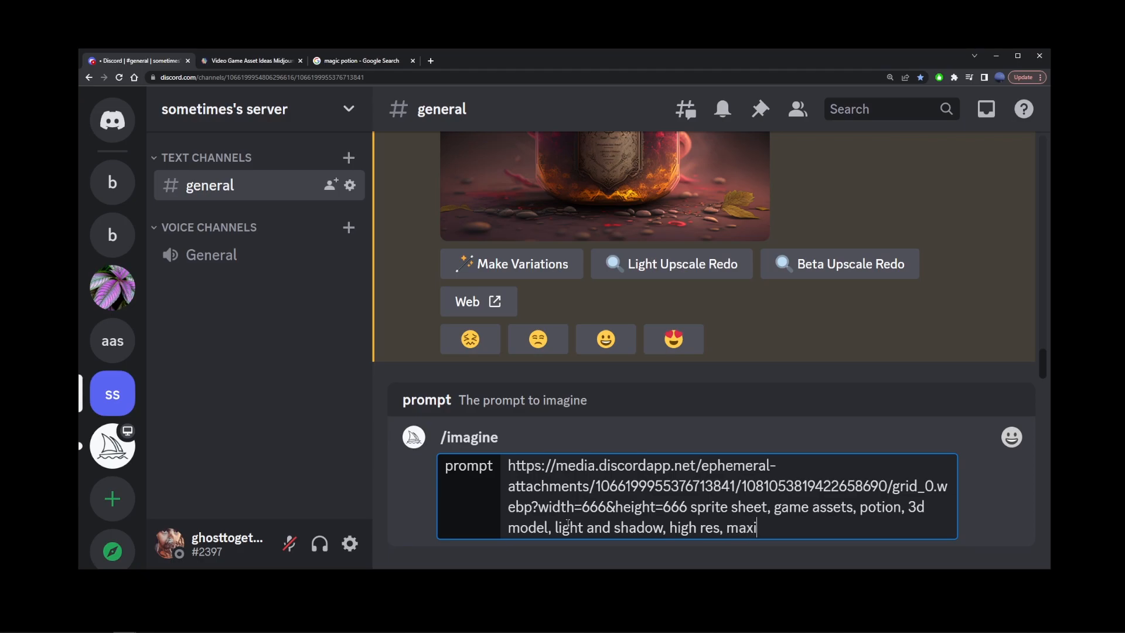
{"action": "type", "text": "mum texture quality"}
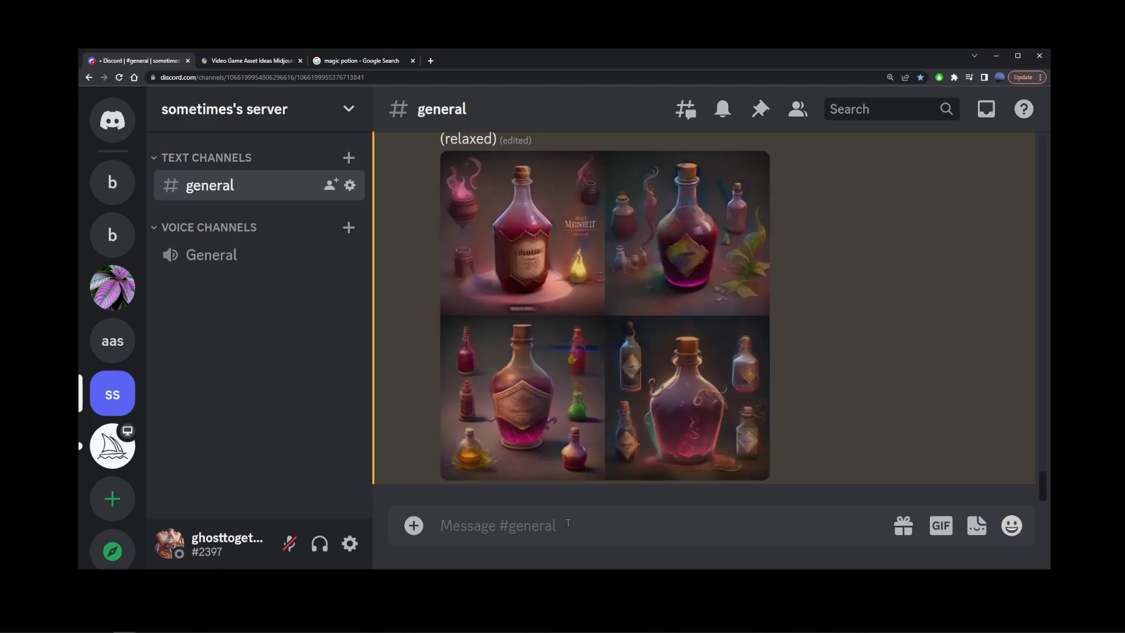
Step: Preview the new potion sprite sheet grid enlarged, then start another /imagine
{"action": "left_click", "coordinate": [603, 316]}
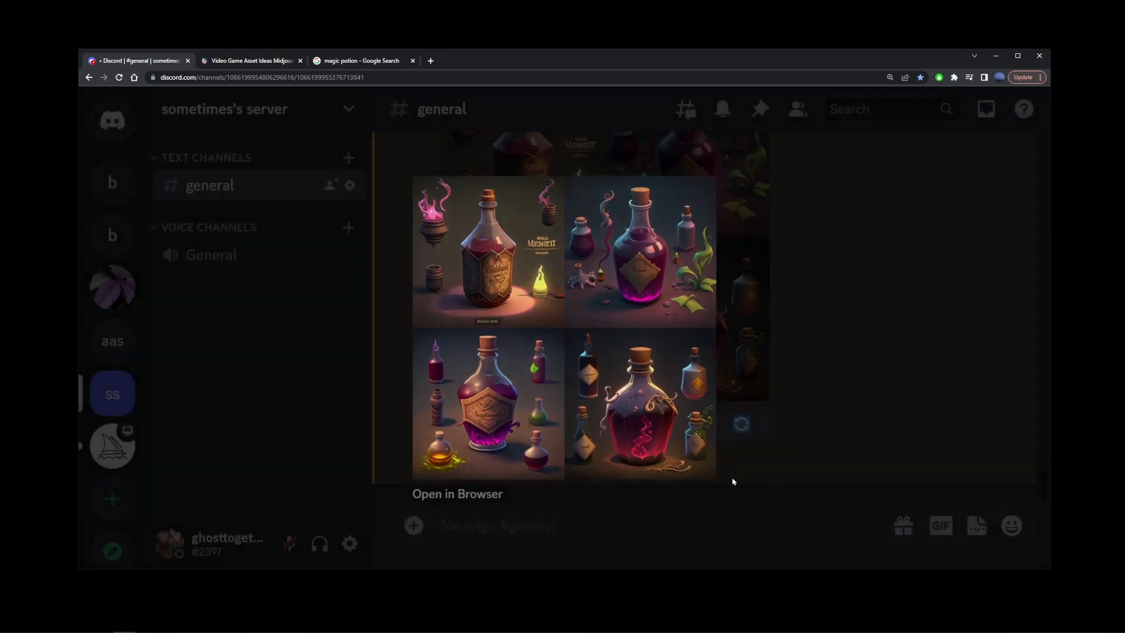
{"action": "type", "text": "/imagine"}
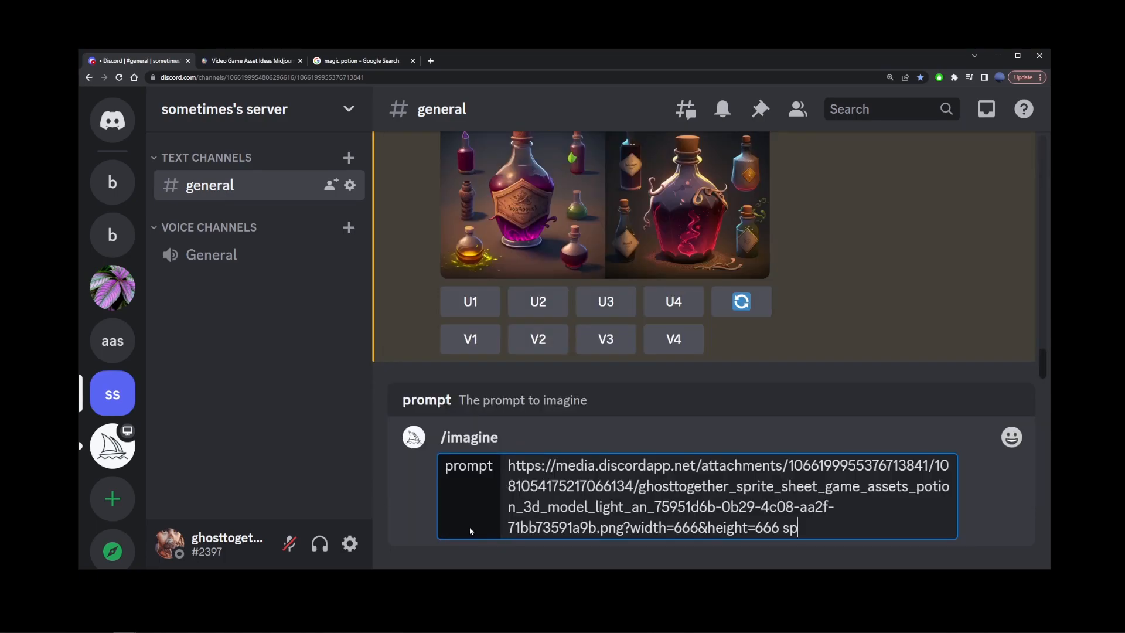
Step: Send the image link with 'sprite sheet map, game assets, rpg, potion, vials'
{"action": "type", "text": "rite sheet map,"}
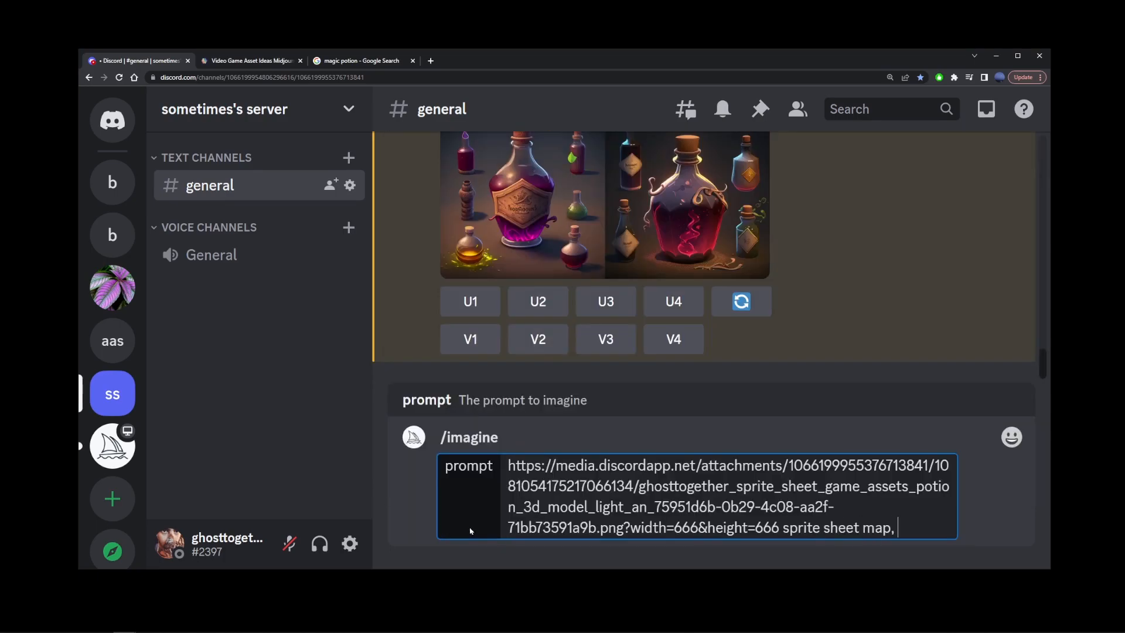
{"action": "type", "text": "game assets,"}
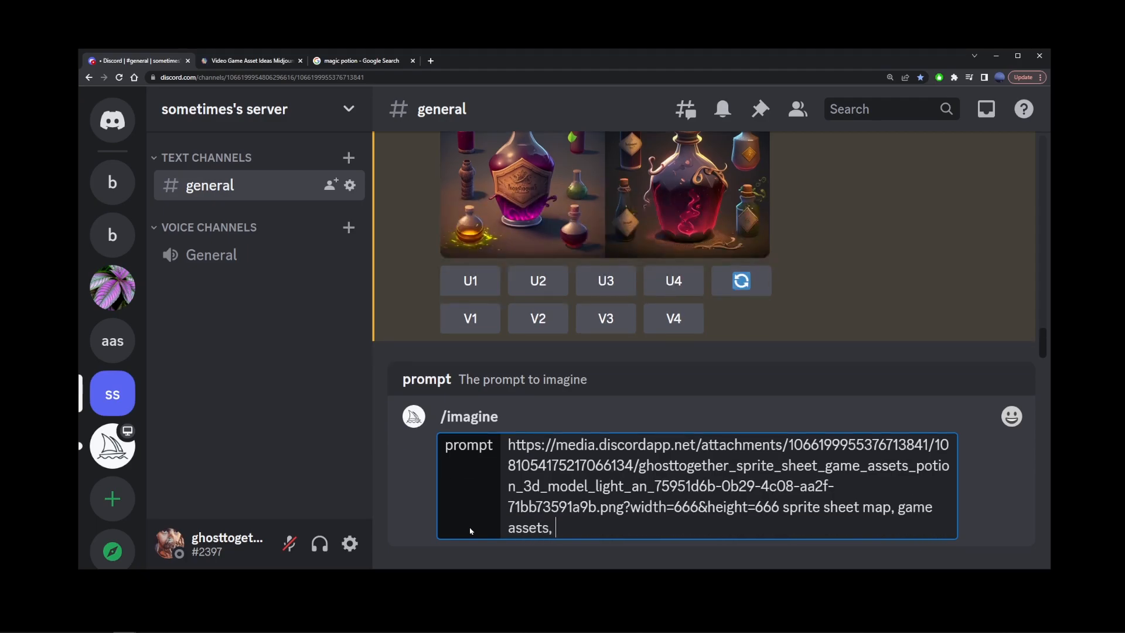
{"action": "type", "text": "rpg"}
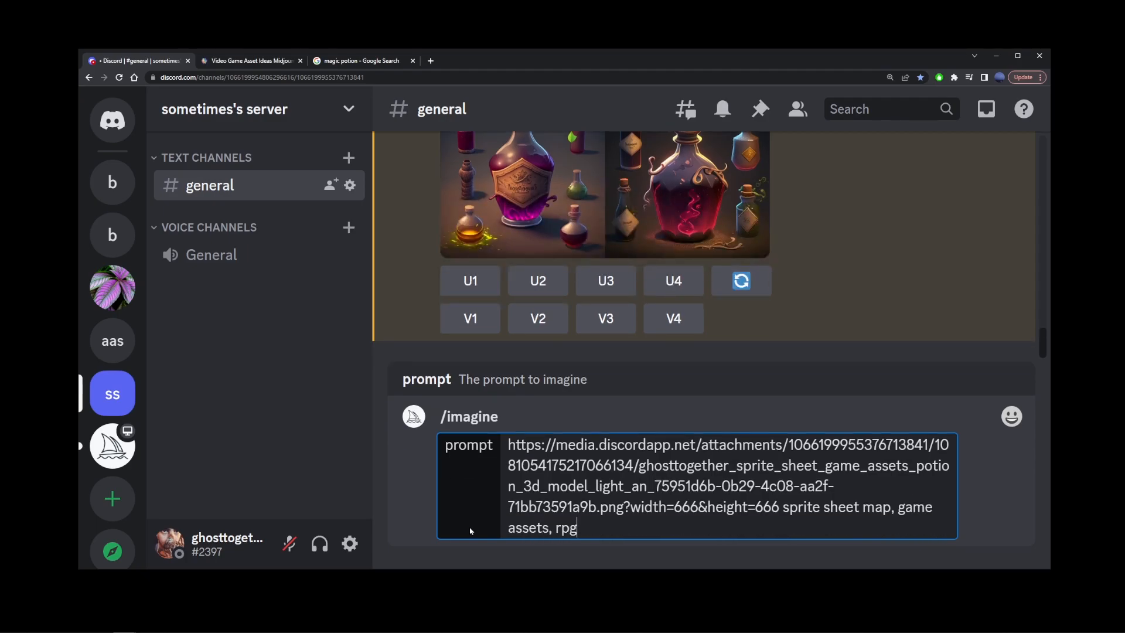
{"action": "type", "text": ", potion, vial"}
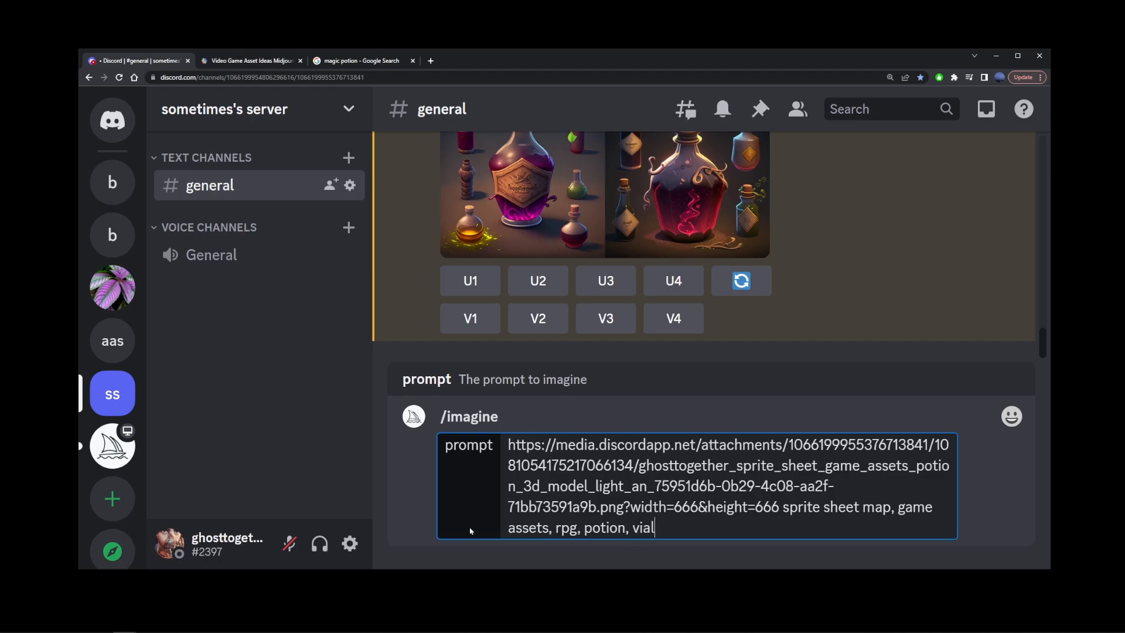
{"action": "type", "text": "s"}
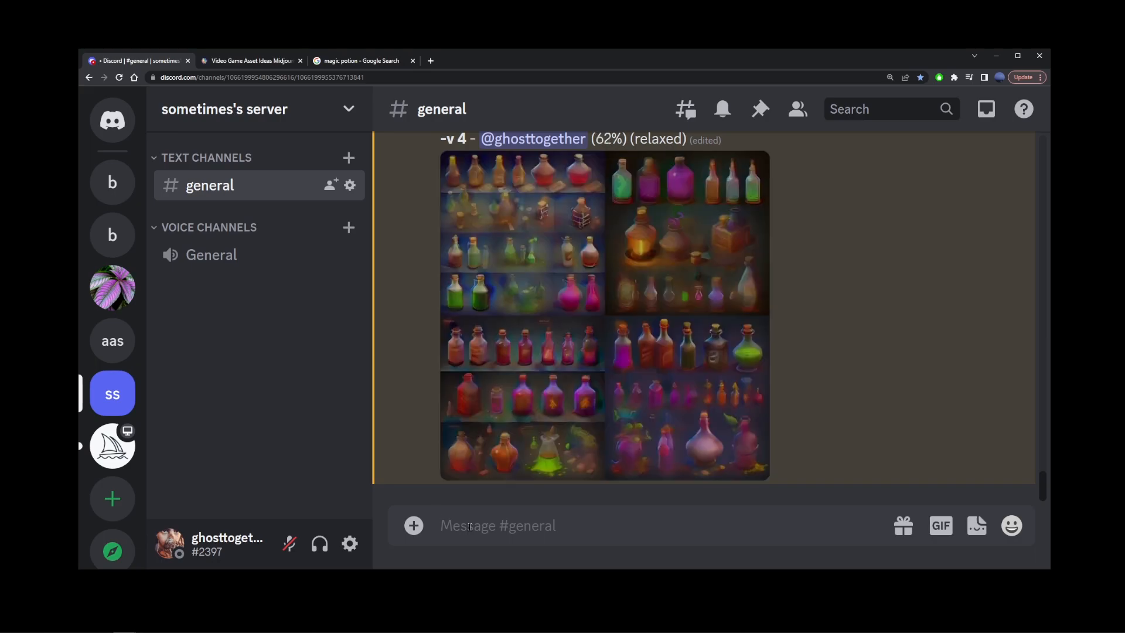
{"action": "scroll", "scroll_direction": "down", "scroll_amount": 3}
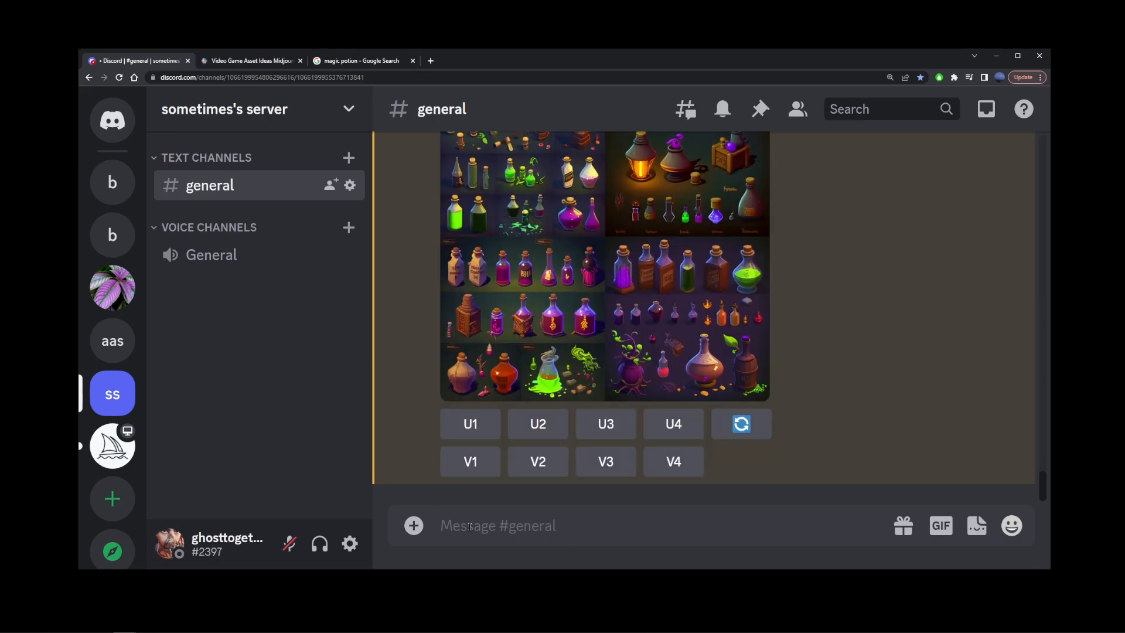
{"action": "left_click", "coordinate": [603, 265]}
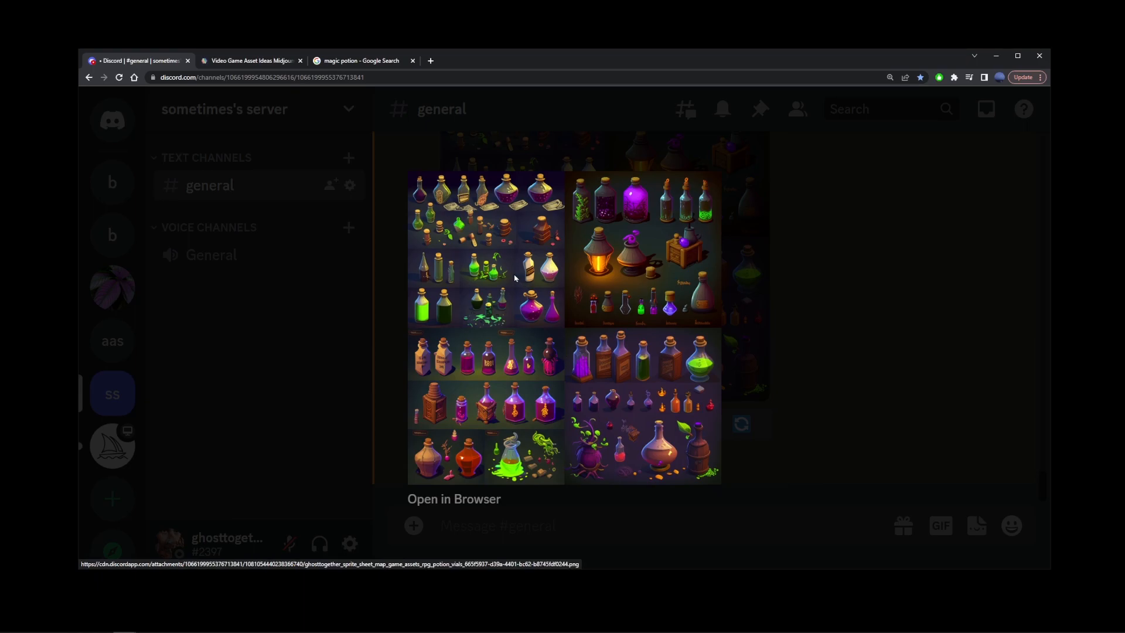
{"action": "mouse_move", "coordinate": [634, 398]}
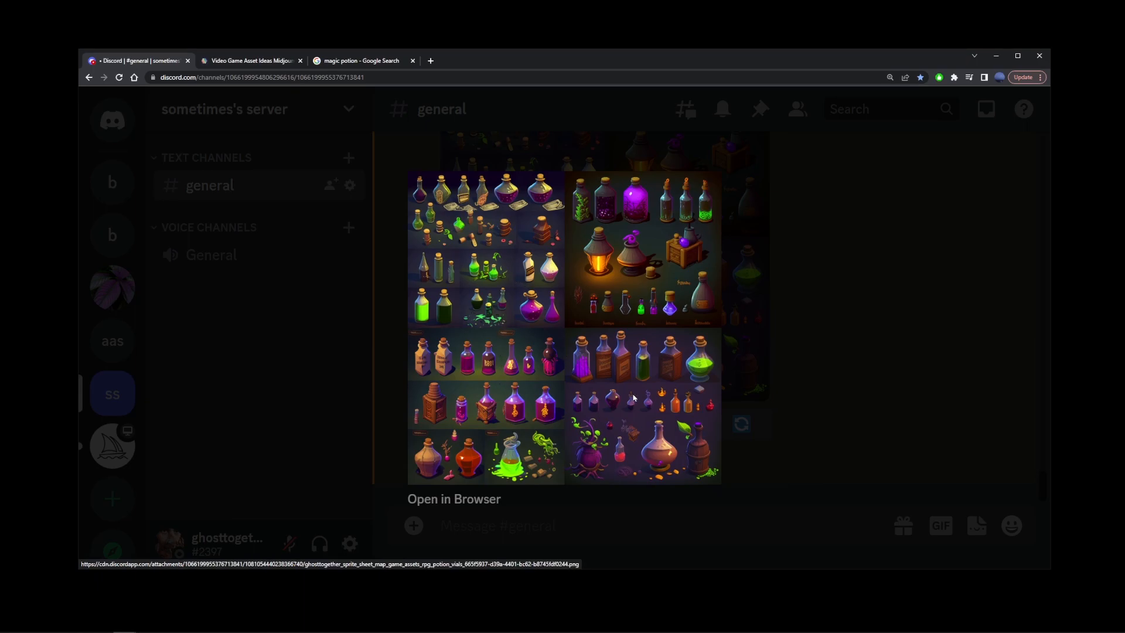
{"action": "mouse_move", "coordinate": [481, 300]}
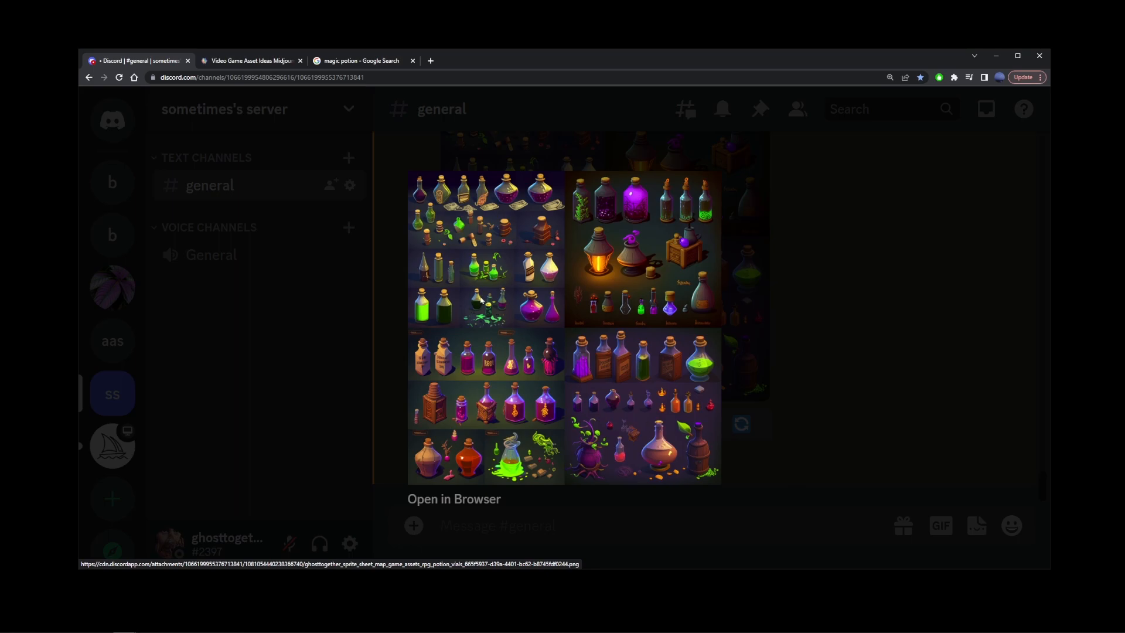
{"action": "mouse_move", "coordinate": [612, 258]}
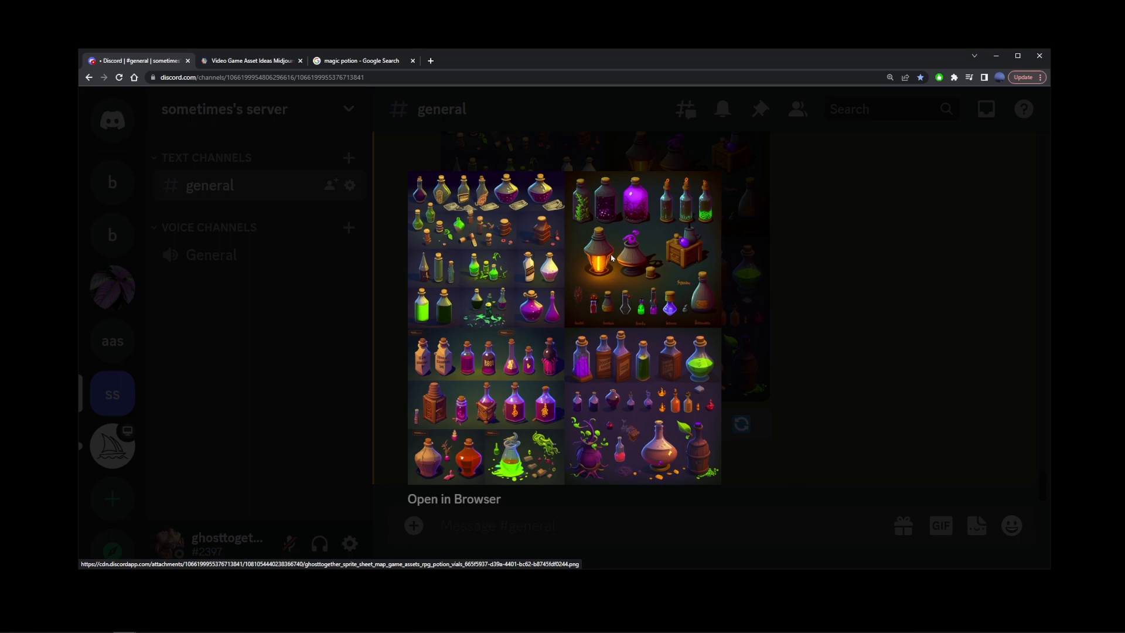
{"action": "mouse_move", "coordinate": [634, 427]}
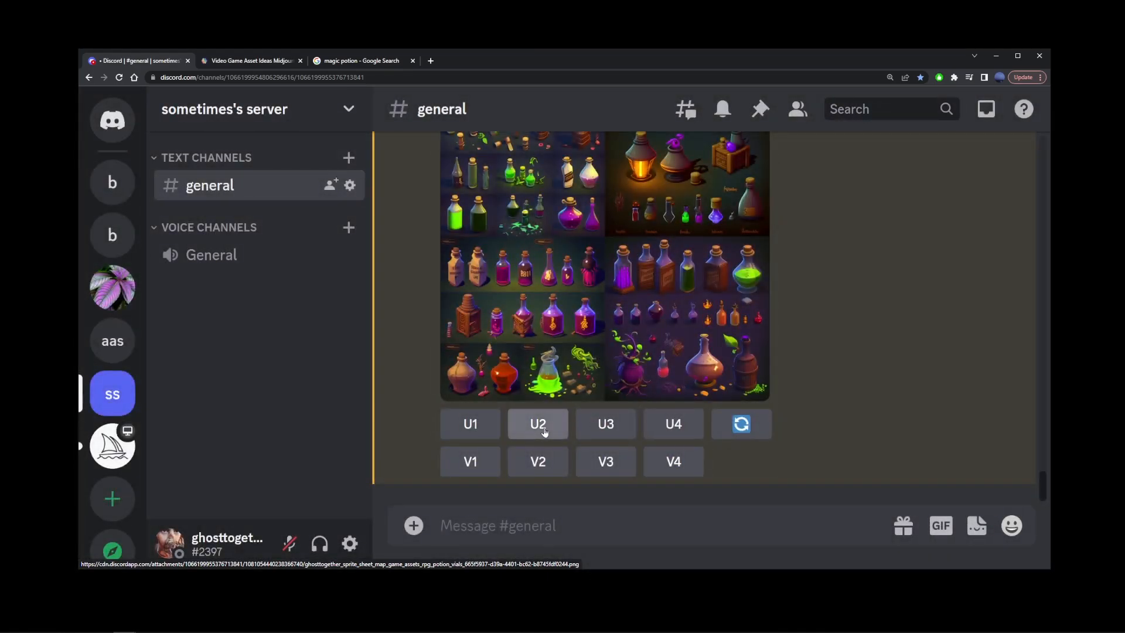
Step: Upscale grid images 2 and 4, and preview the barrel-and-vase sheet enlarged
{"action": "left_click", "coordinate": [537, 423]}
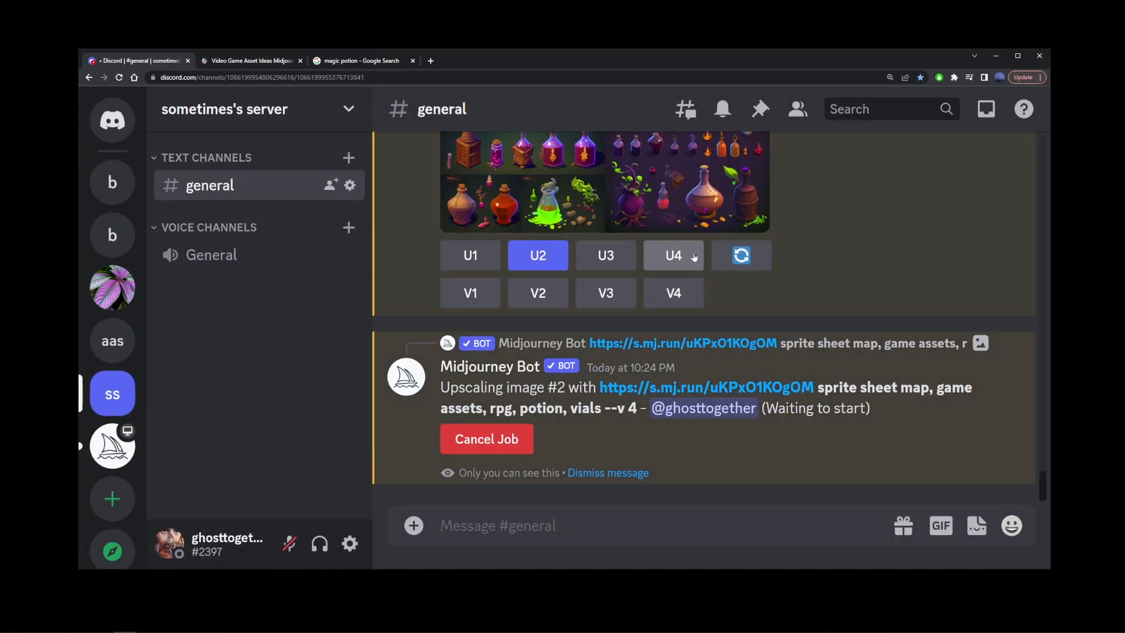
{"action": "left_click", "coordinate": [672, 255]}
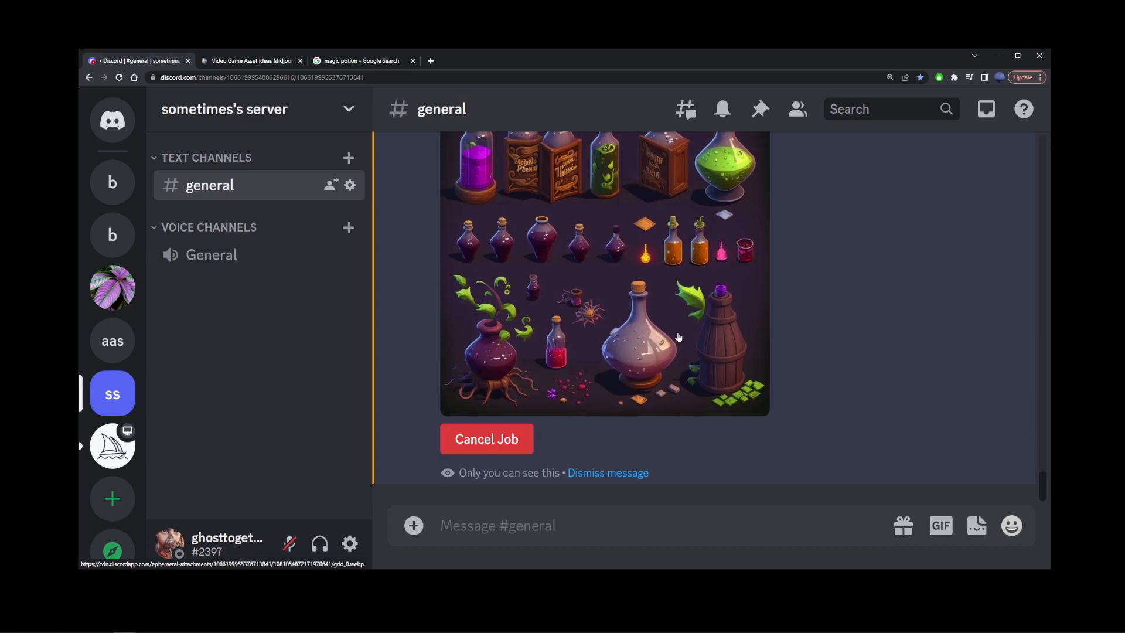
{"action": "scroll", "scroll_direction": "down", "scroll_amount": 3}
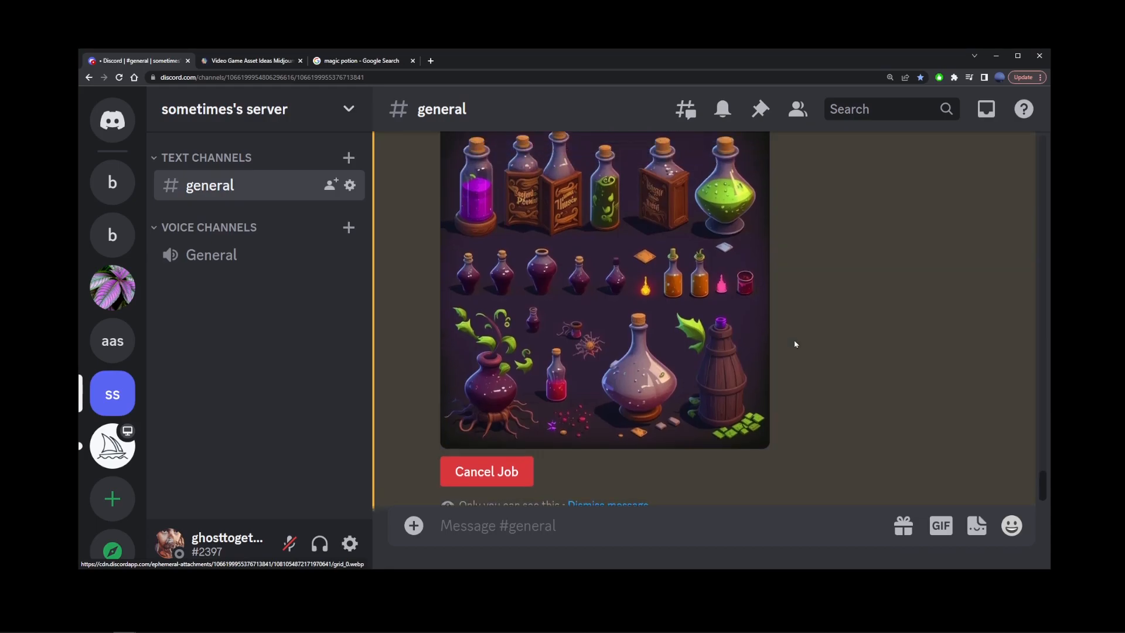
{"action": "left_click", "coordinate": [604, 287]}
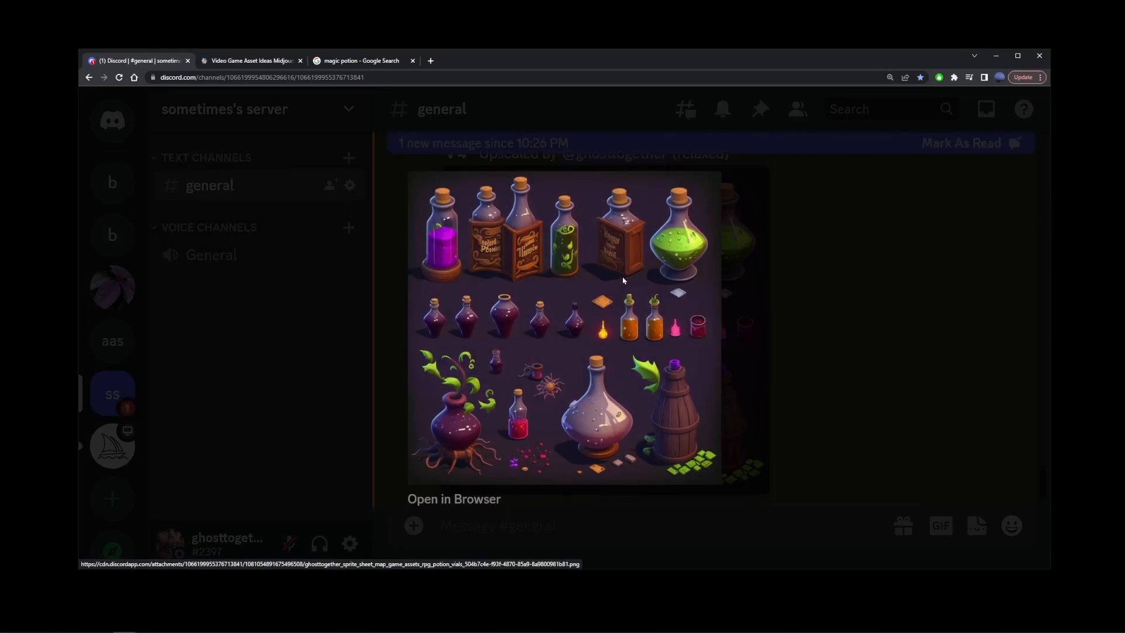
{"action": "mouse_move", "coordinate": [601, 403]}
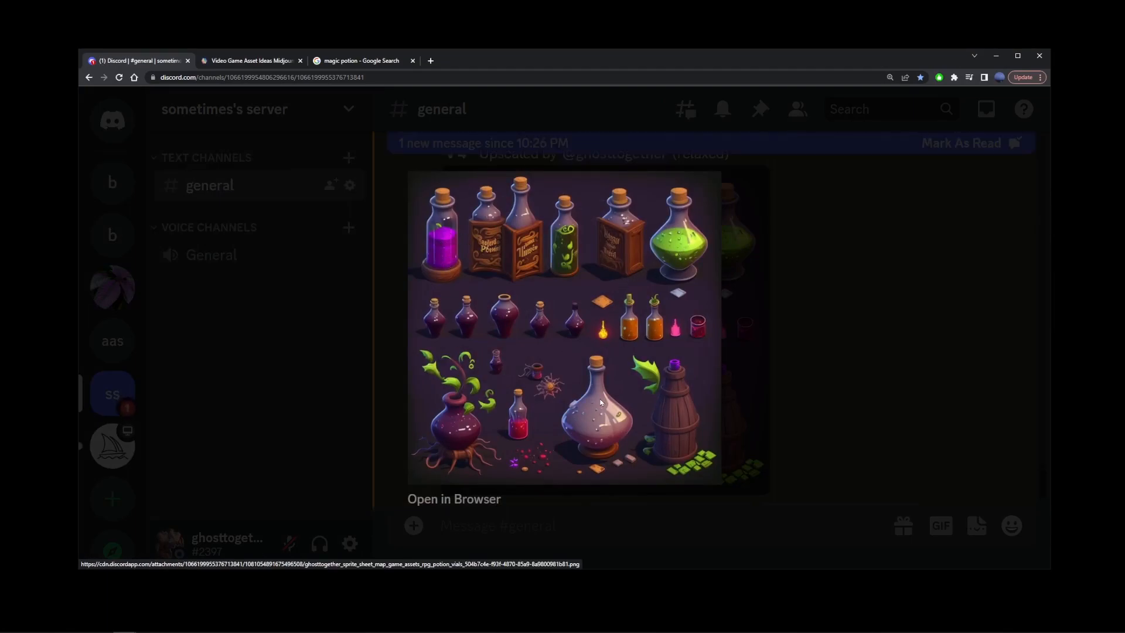
{"action": "mouse_move", "coordinate": [845, 404]}
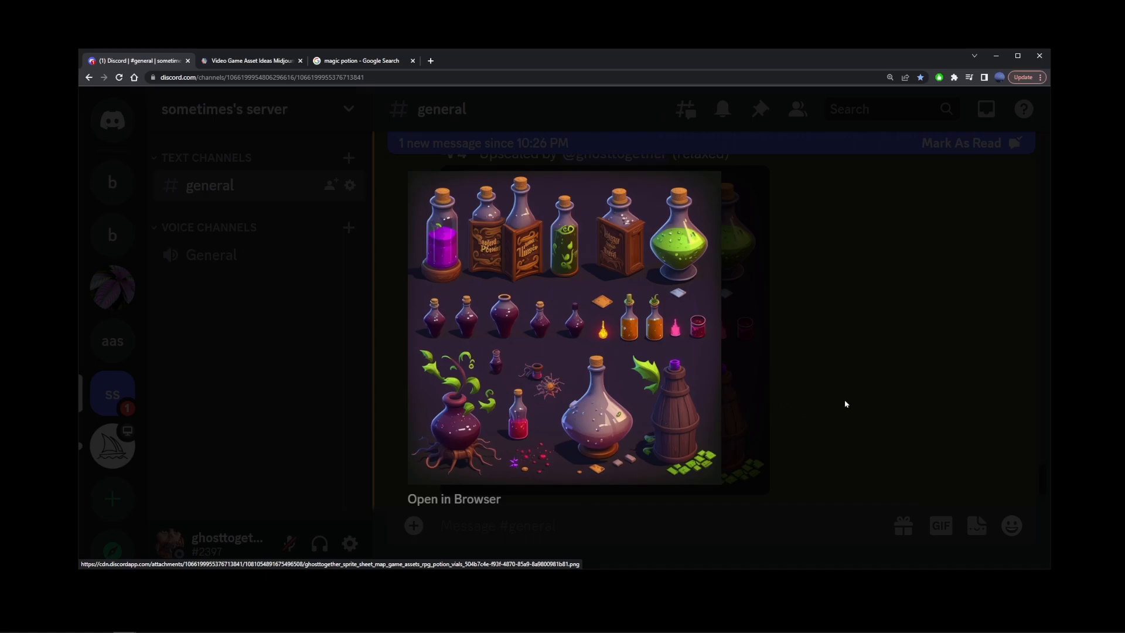
{"action": "scroll", "scroll_direction": "down", "scroll_amount": 3}
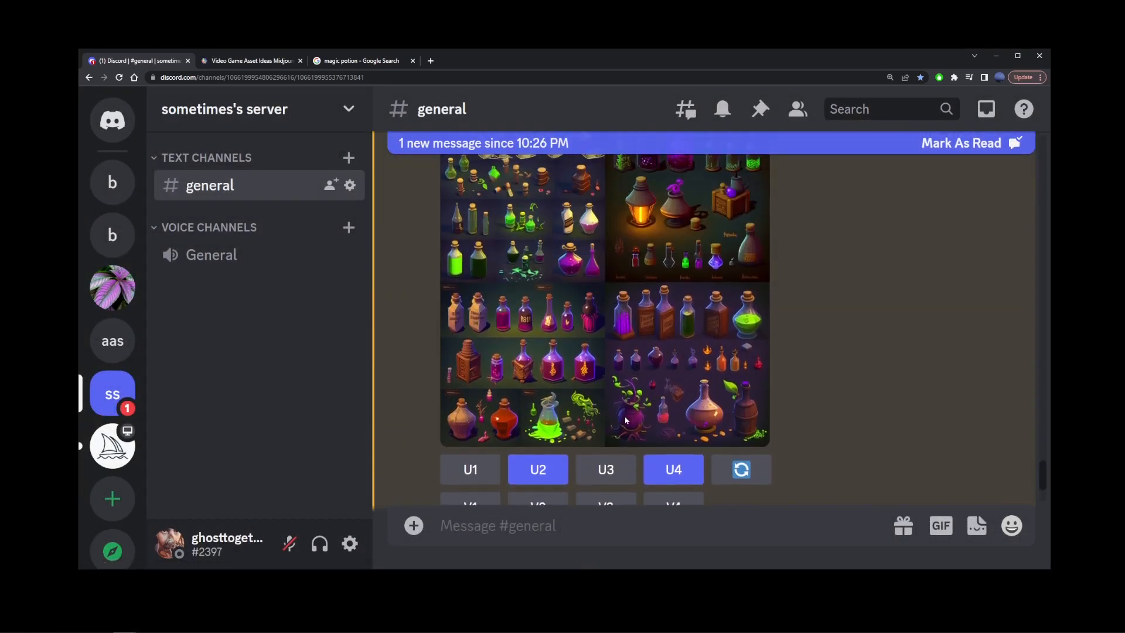
Step: Enlarge the upscaled sheet with the glowing lantern and wooden crate
{"action": "scroll", "scroll_direction": "down", "scroll_amount": 3}
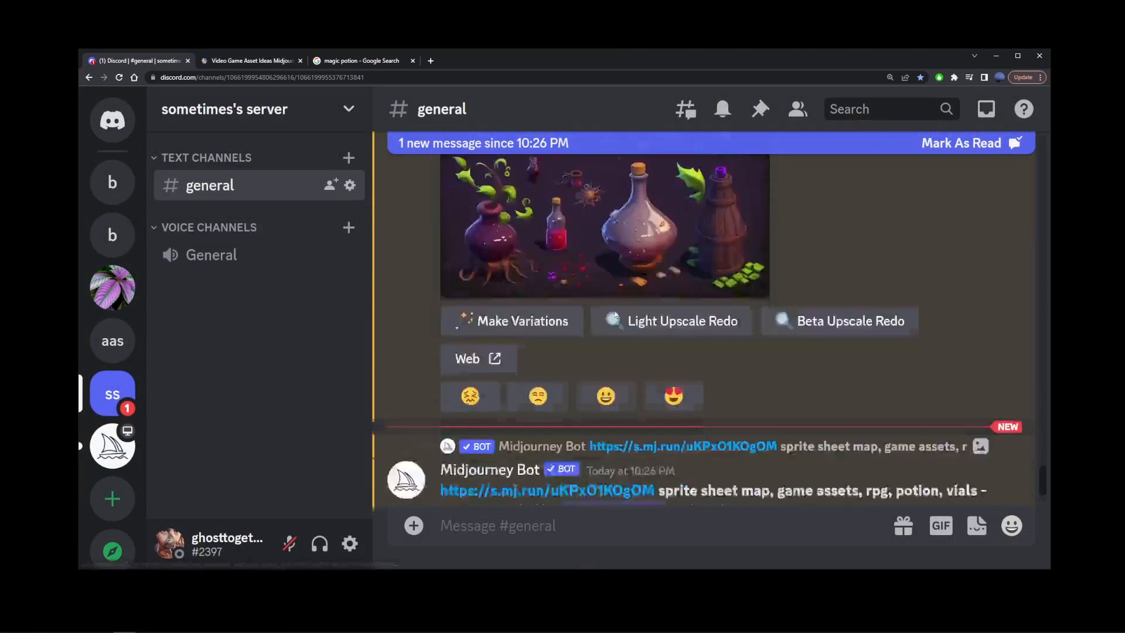
{"action": "left_click", "coordinate": [604, 226]}
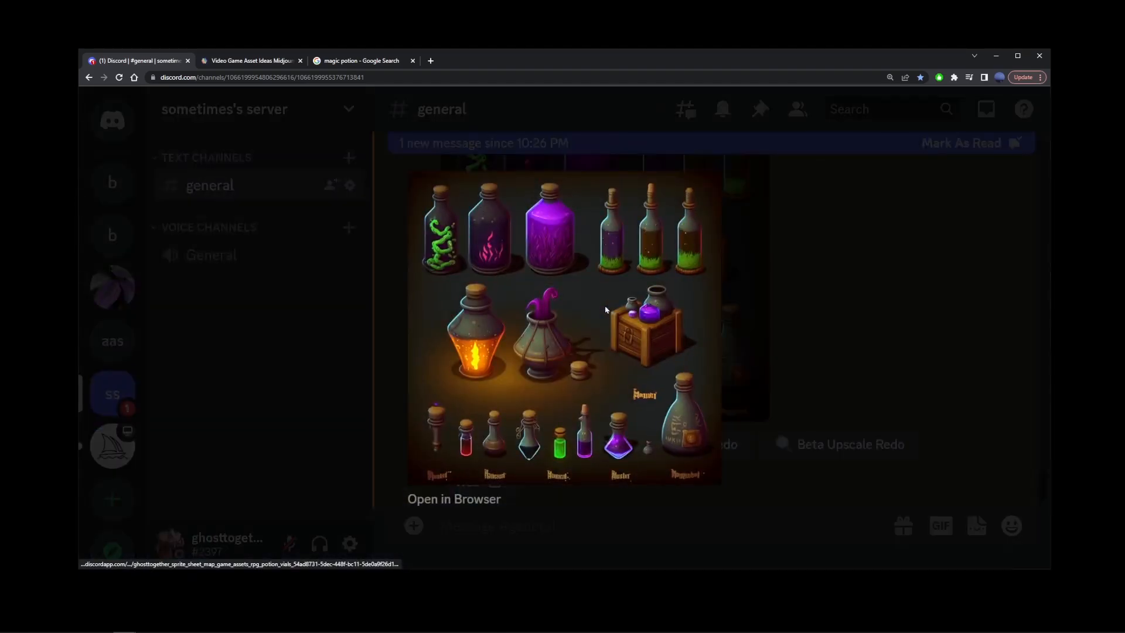
{"action": "mouse_move", "coordinate": [619, 351]}
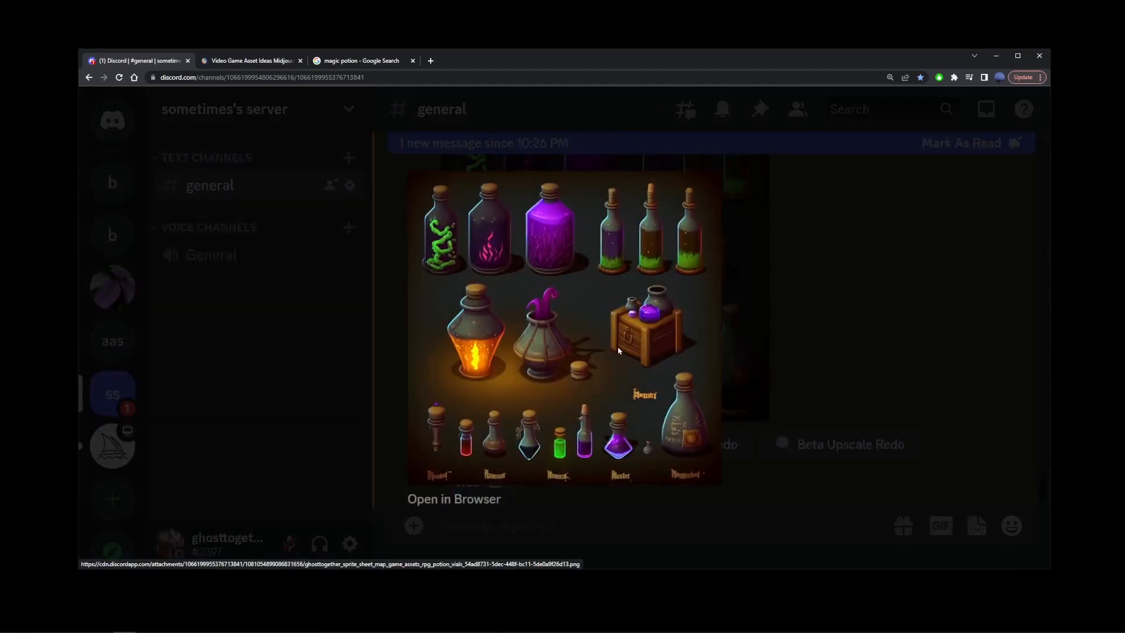